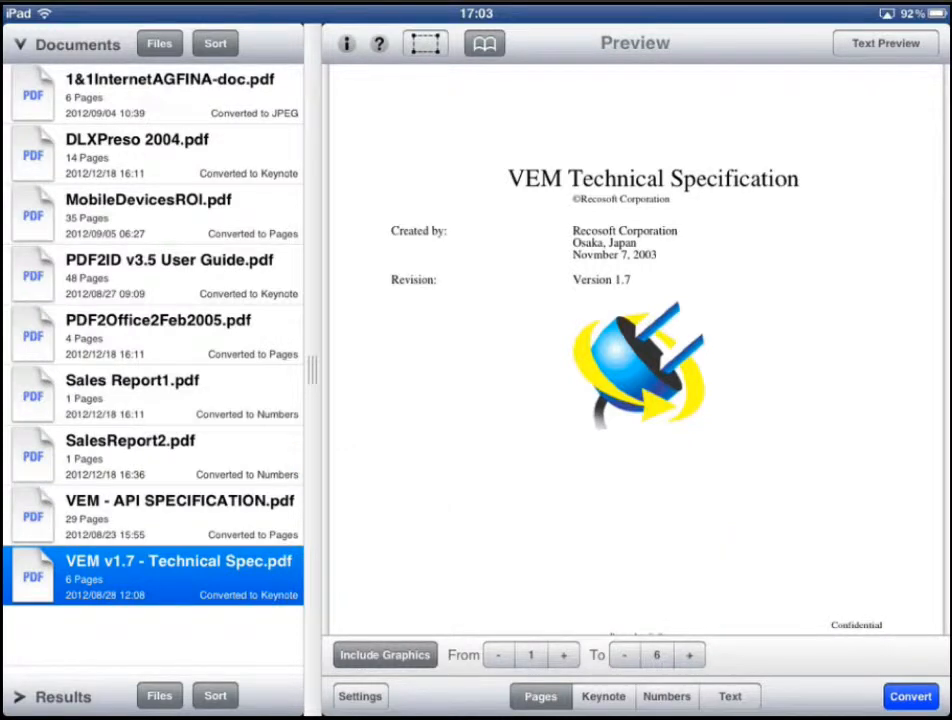
Preview the PDF2ID v3.5 User Guide, then SalesReport2.pdf, the 2012 car sales table
{"action": "left_click", "coordinate": [152, 276]}
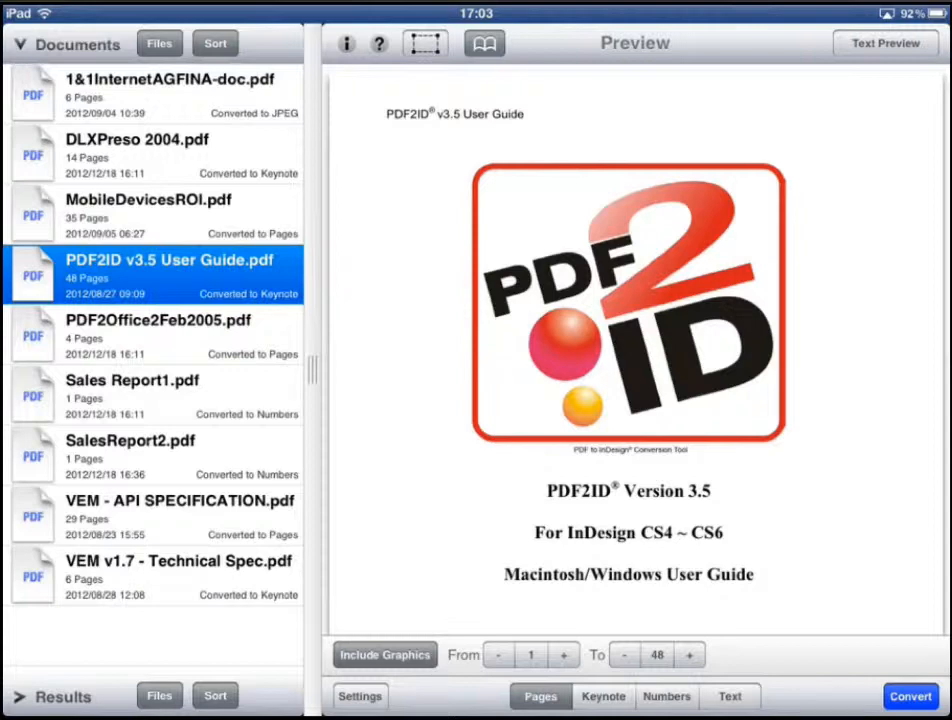
{"action": "left_click", "coordinate": [150, 452]}
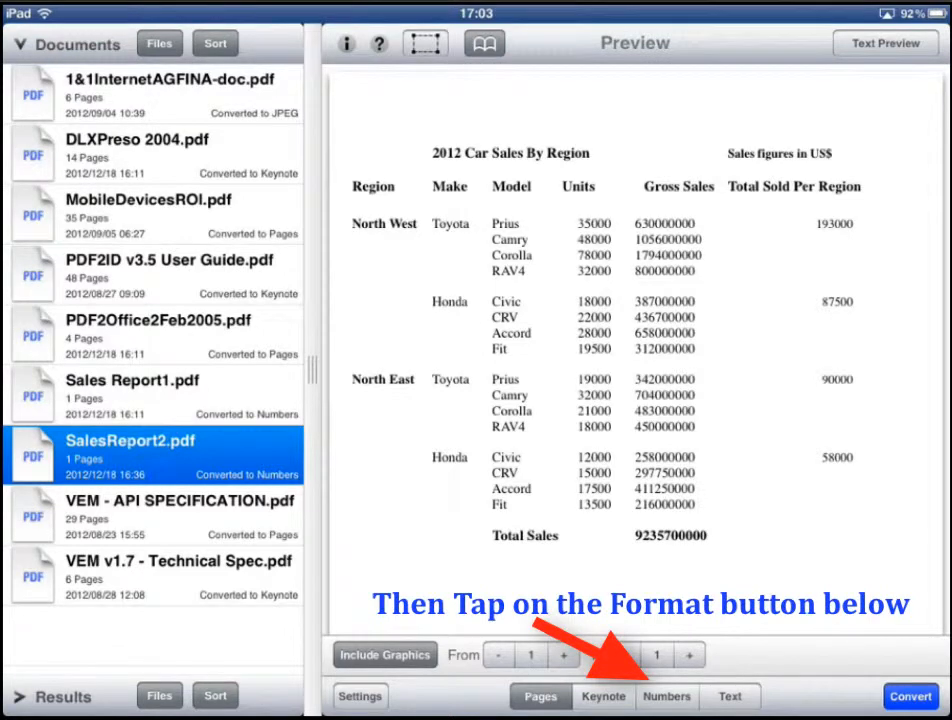
Choose Numbers as the output format and convert SalesReport2.pdf to SalesReport2.numbers
{"action": "left_click", "coordinate": [668, 696]}
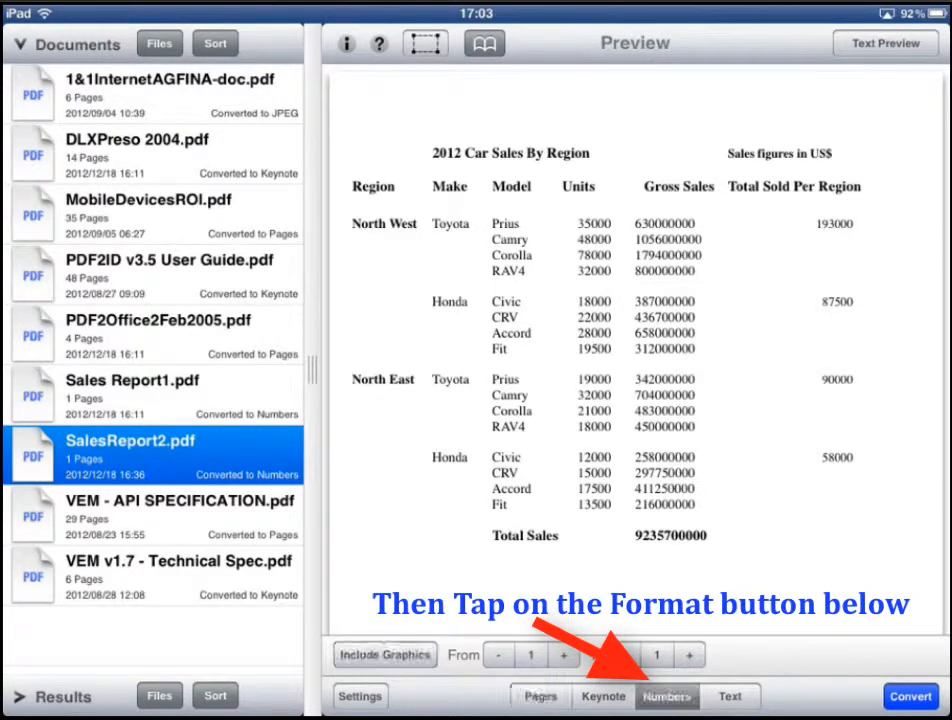
{"action": "left_click", "coordinate": [666, 696]}
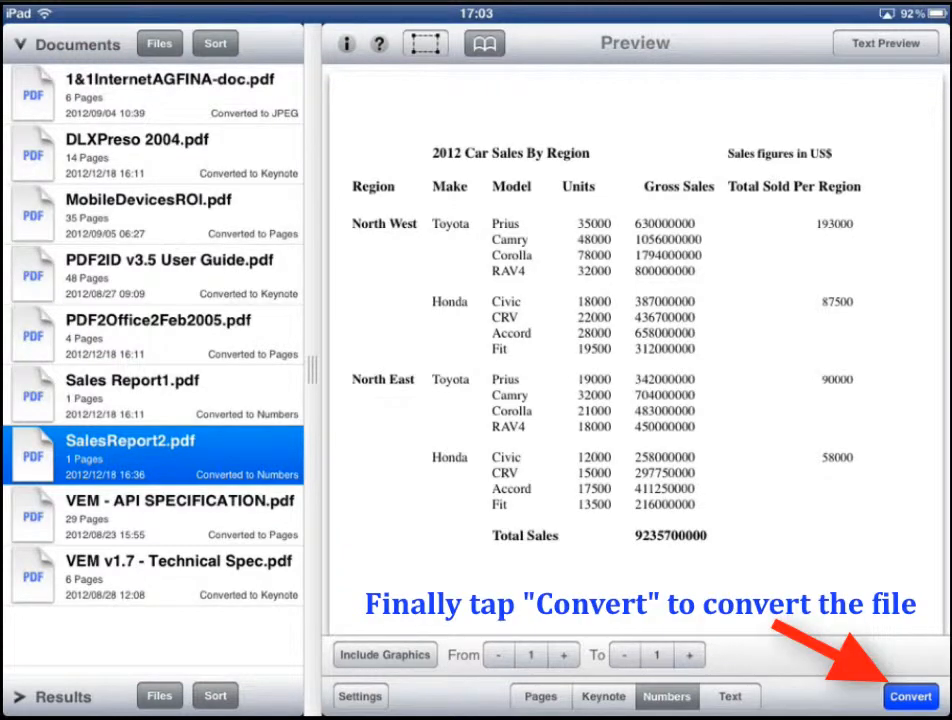
{"action": "left_click", "coordinate": [908, 696]}
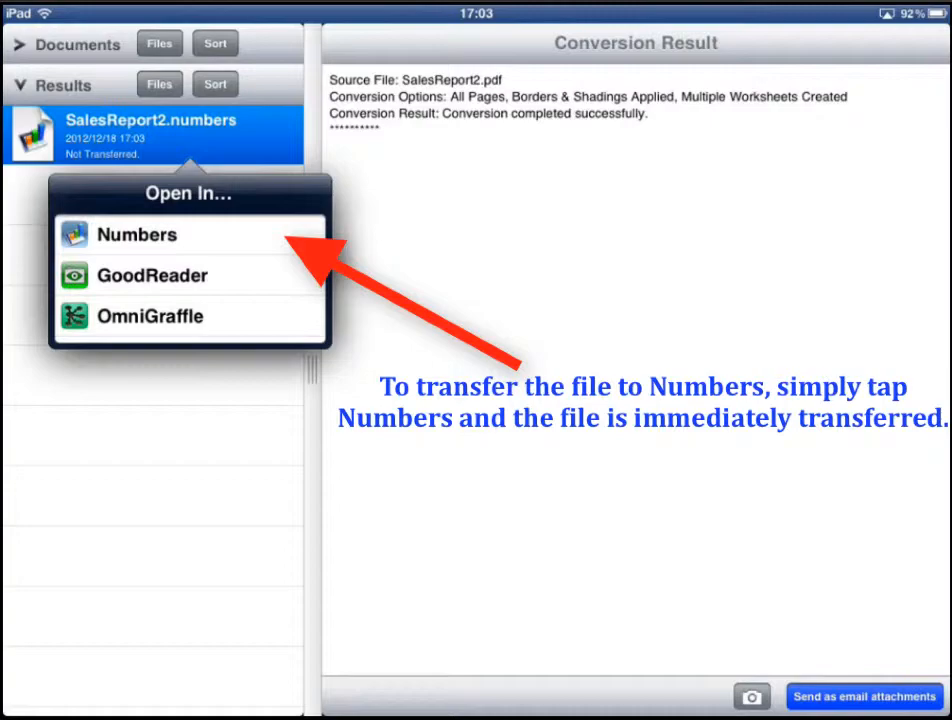
Transfer SalesReport2.numbers from the Results list to Numbers via Open In
{"action": "left_click", "coordinate": [136, 234]}
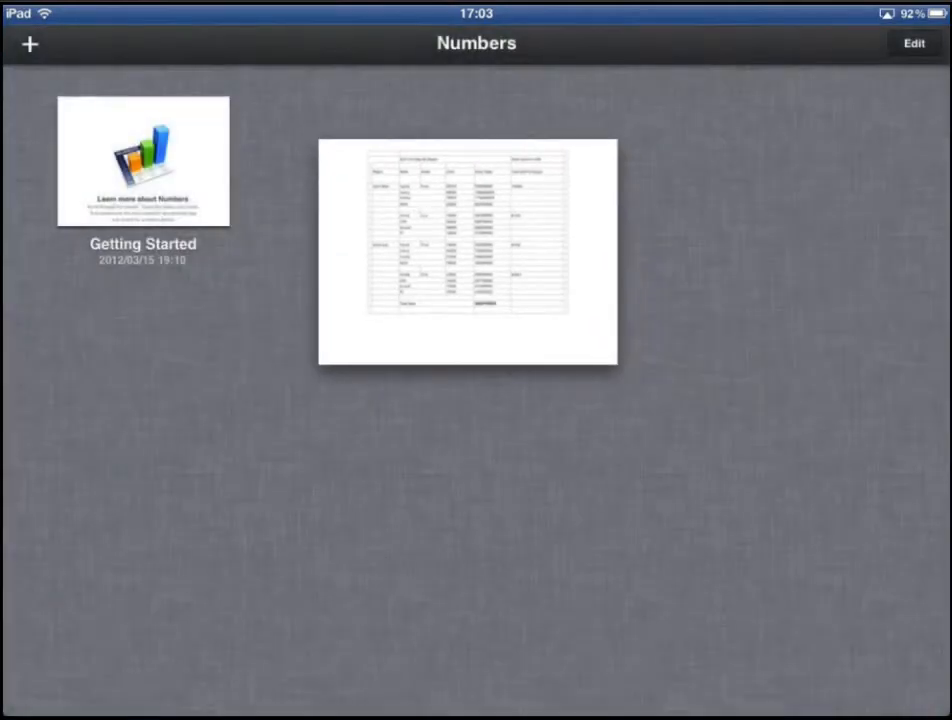
Dismiss the Spreadsheet Import Warnings and open SalesReport2 as an editable table
{"action": "left_click", "coordinate": [468, 250]}
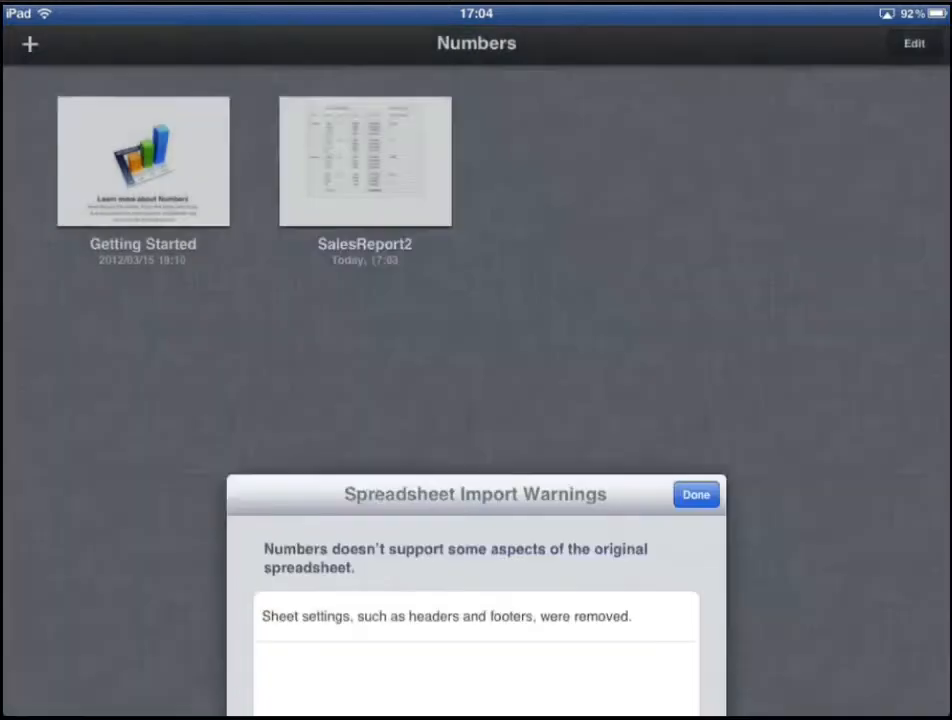
{"action": "left_click", "coordinate": [696, 494]}
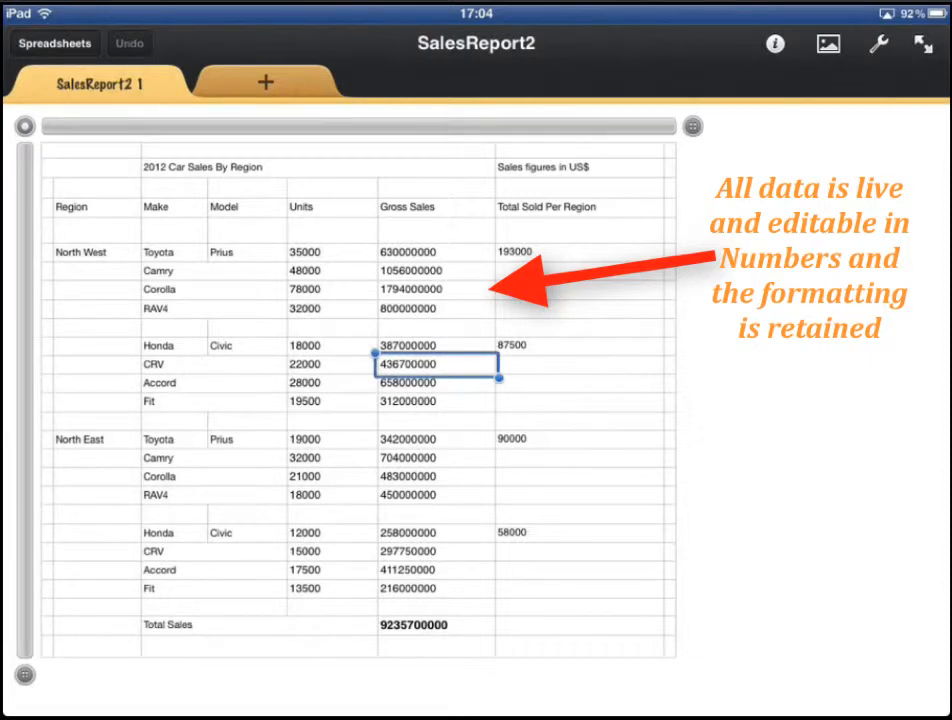
{"action": "left_click", "coordinate": [436, 384]}
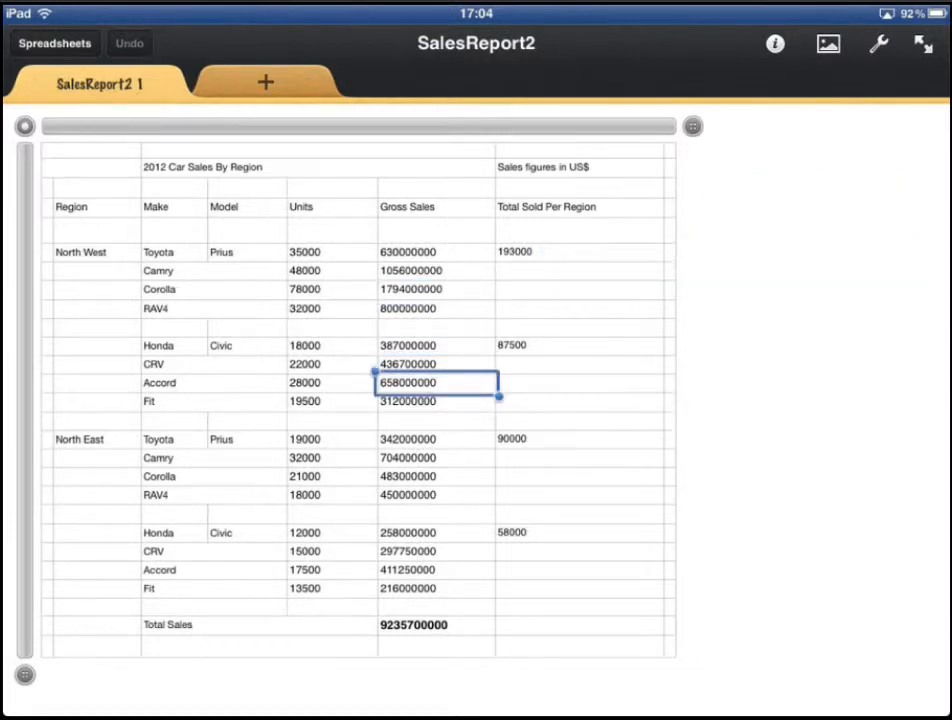
{"action": "left_click", "coordinate": [436, 440]}
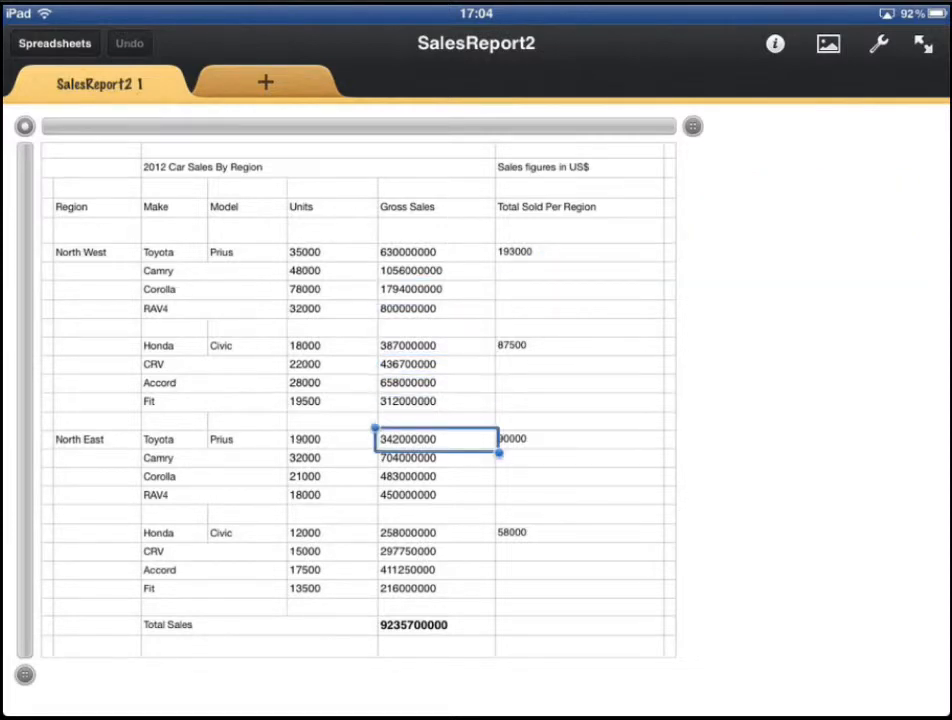
{"action": "left_click", "coordinate": [436, 382]}
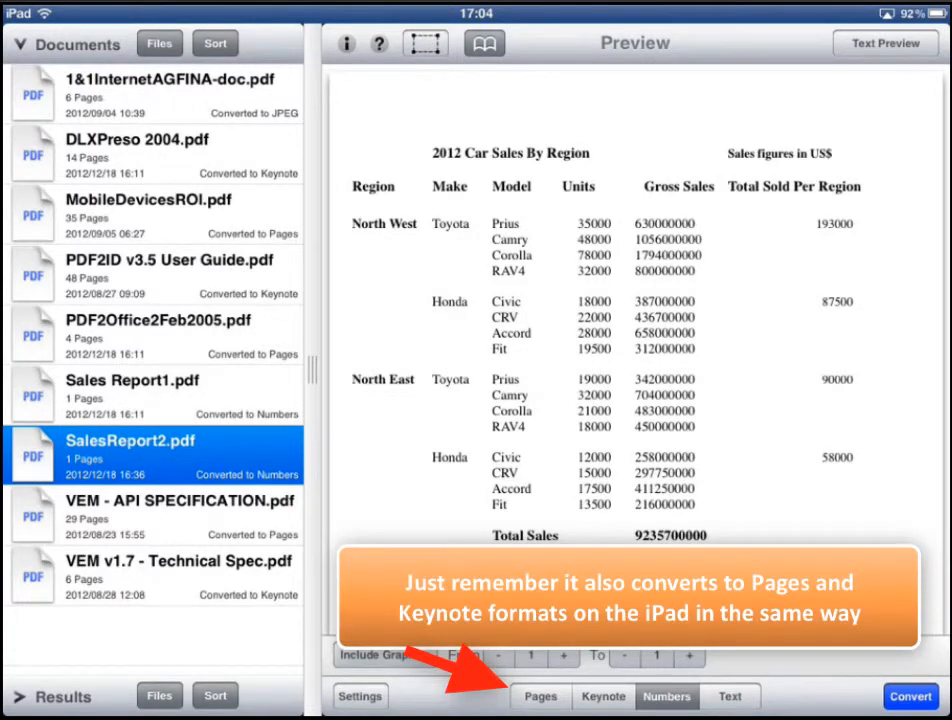
Choose Keynote as the output format for SalesReport2.pdf instead of Numbers
{"action": "left_click", "coordinate": [604, 696]}
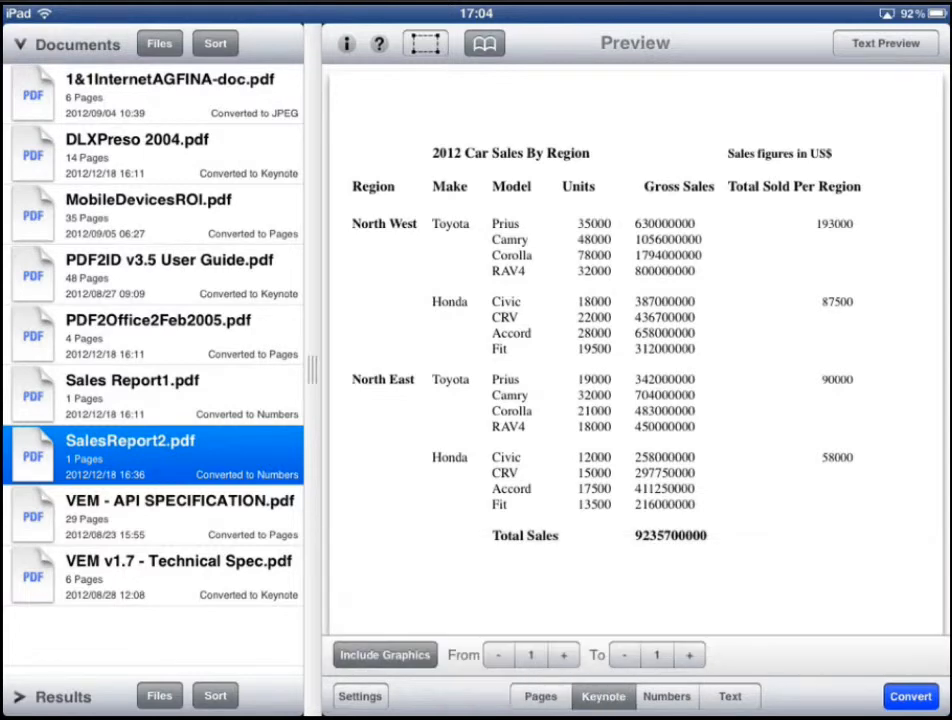